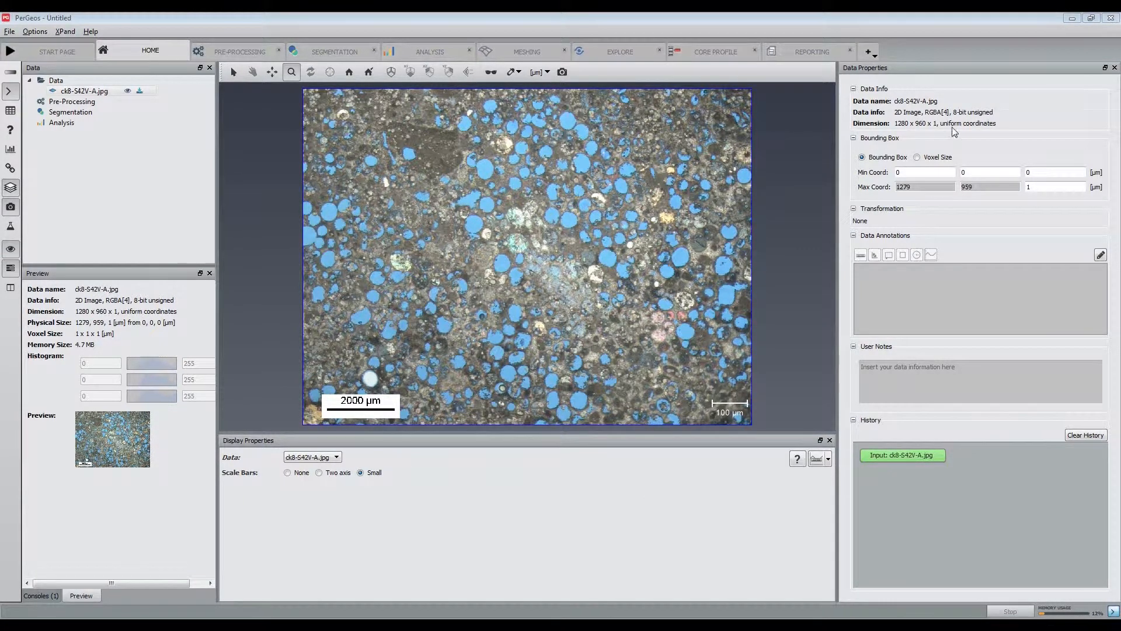
Show the image's default 1 × 1 × 1 µm voxel size and zoom onto the 2000 µm scale bar.
click(918, 156)
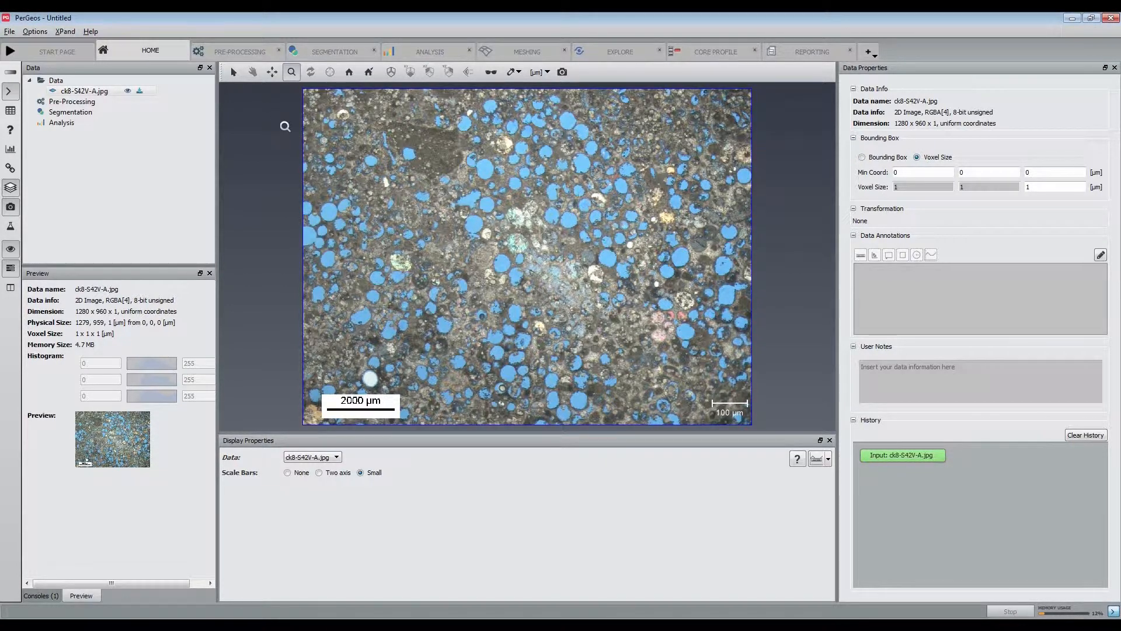
scroll(up, 3)
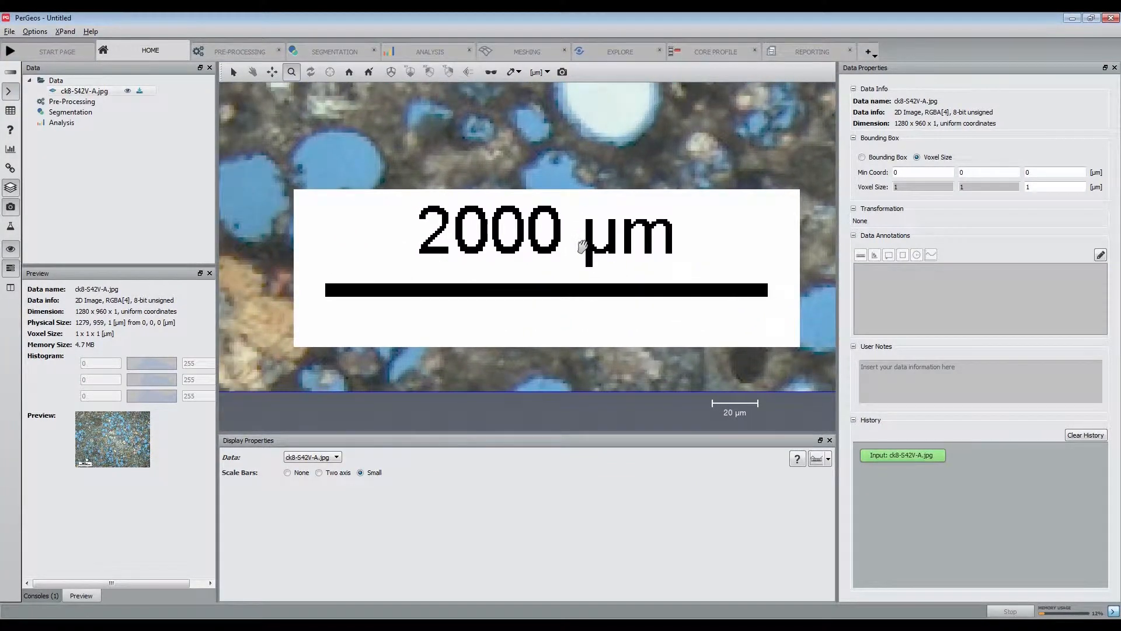
Measure the 2000 µm scale bar with the Line tool and set voxel size to 10.31 × 10.31 × 1 µm.
click(820, 458)
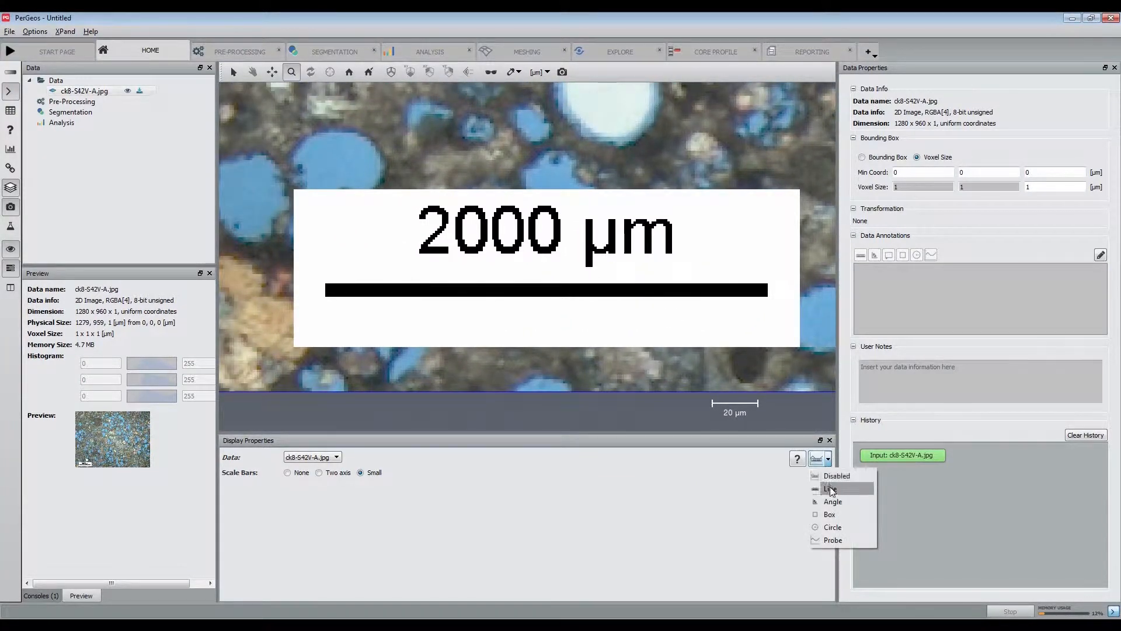
click(830, 488)
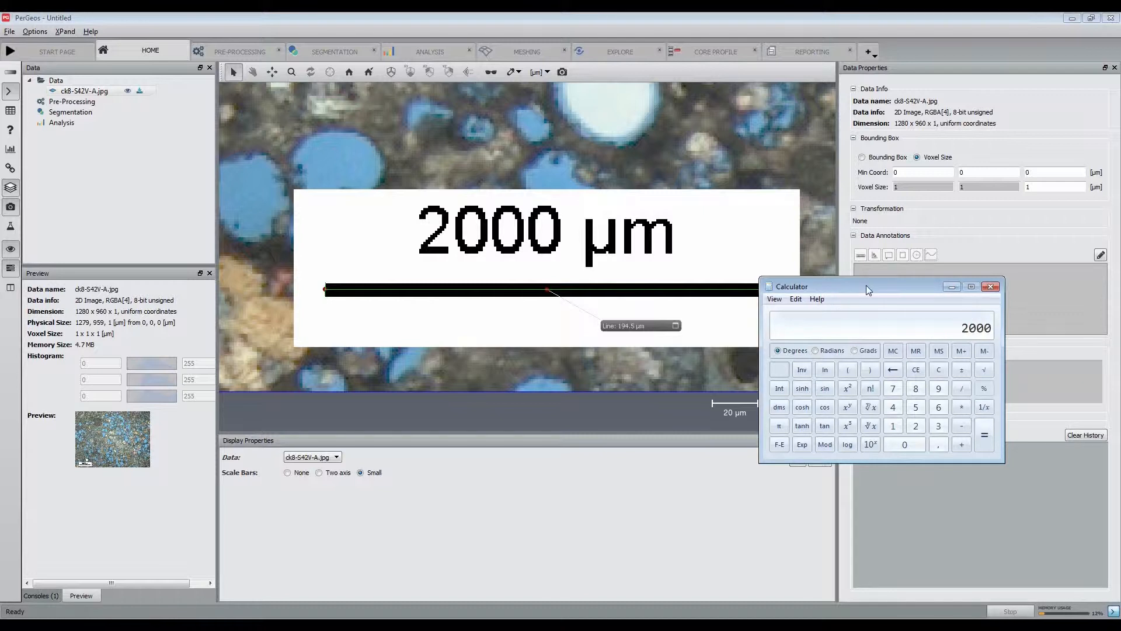
click(847, 444)
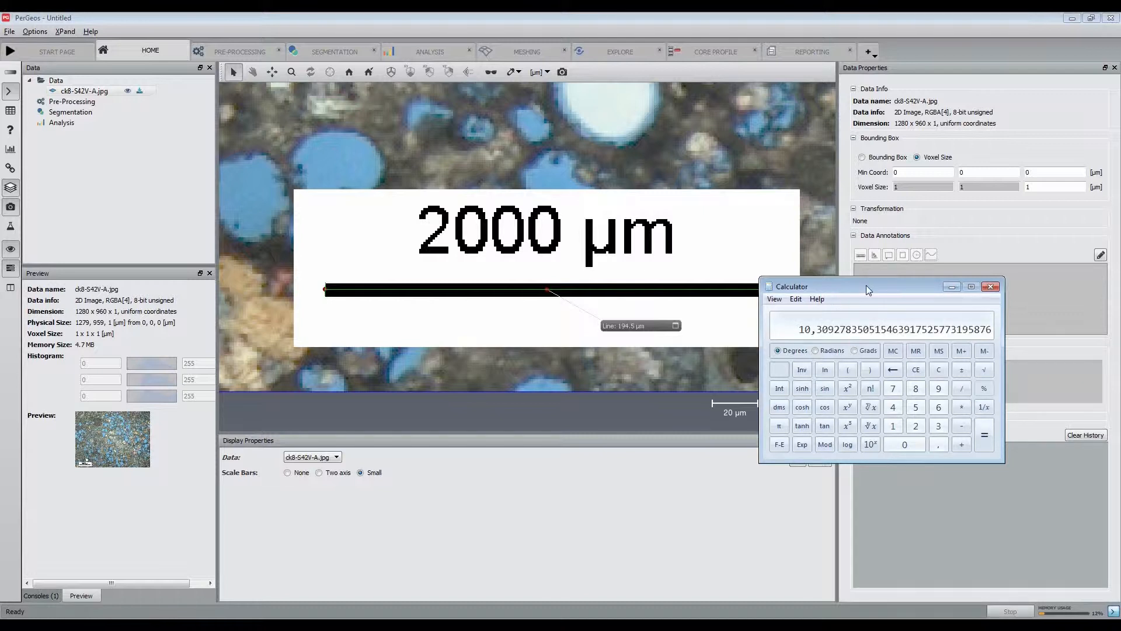
click(991, 286)
text(0.31)
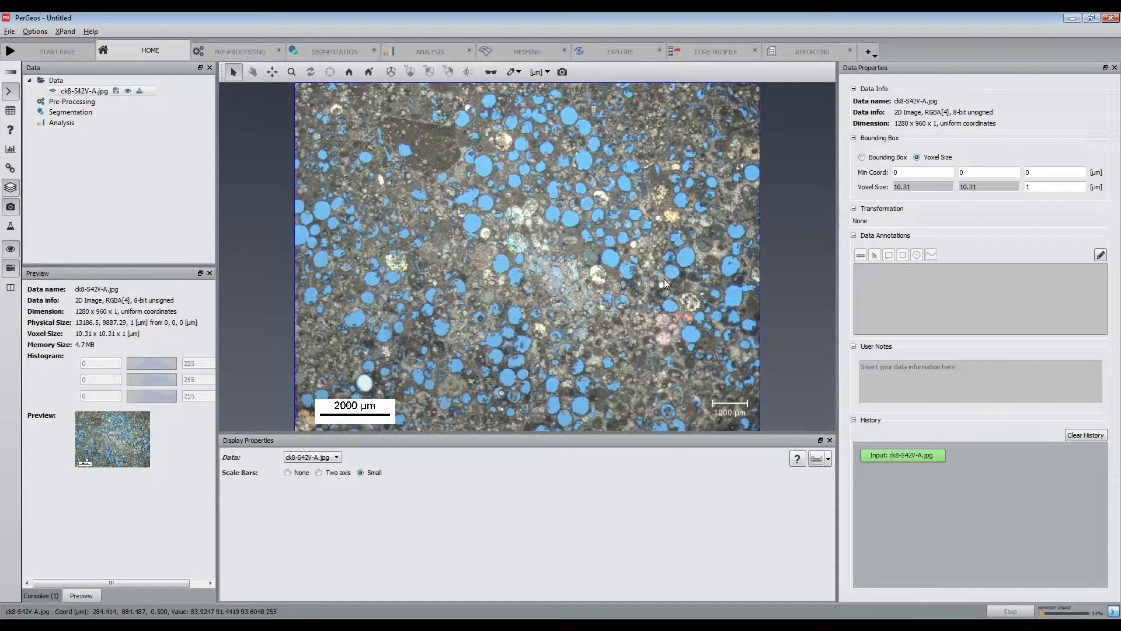
Run Color Auto Classification into white, blue and brown, select the blue class, return to the labels field.
click(333, 51)
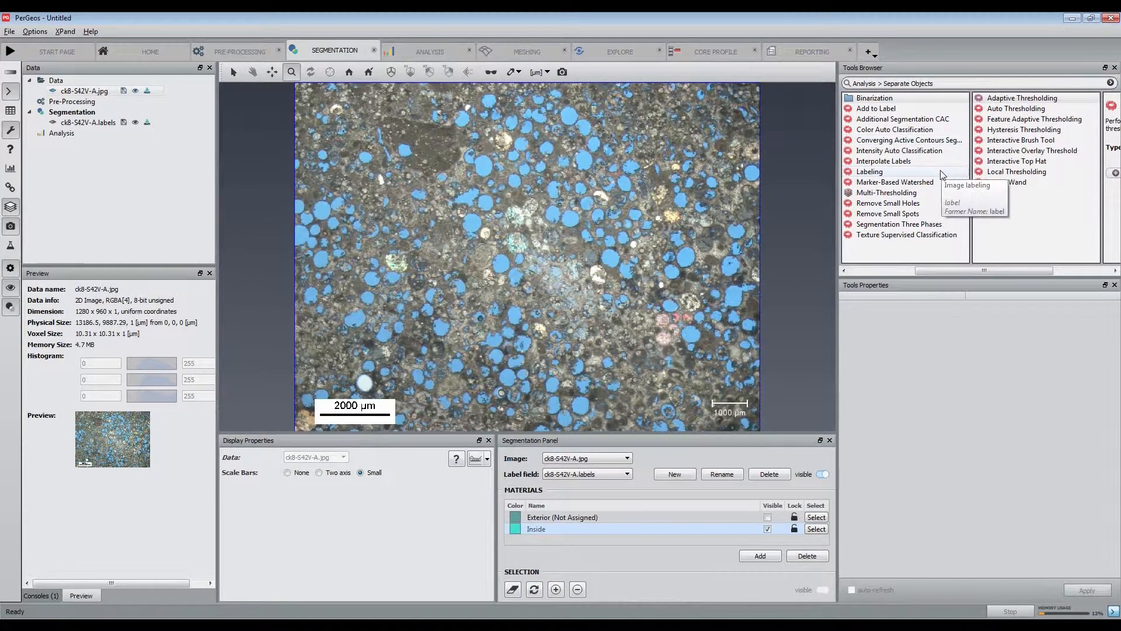
click(895, 130)
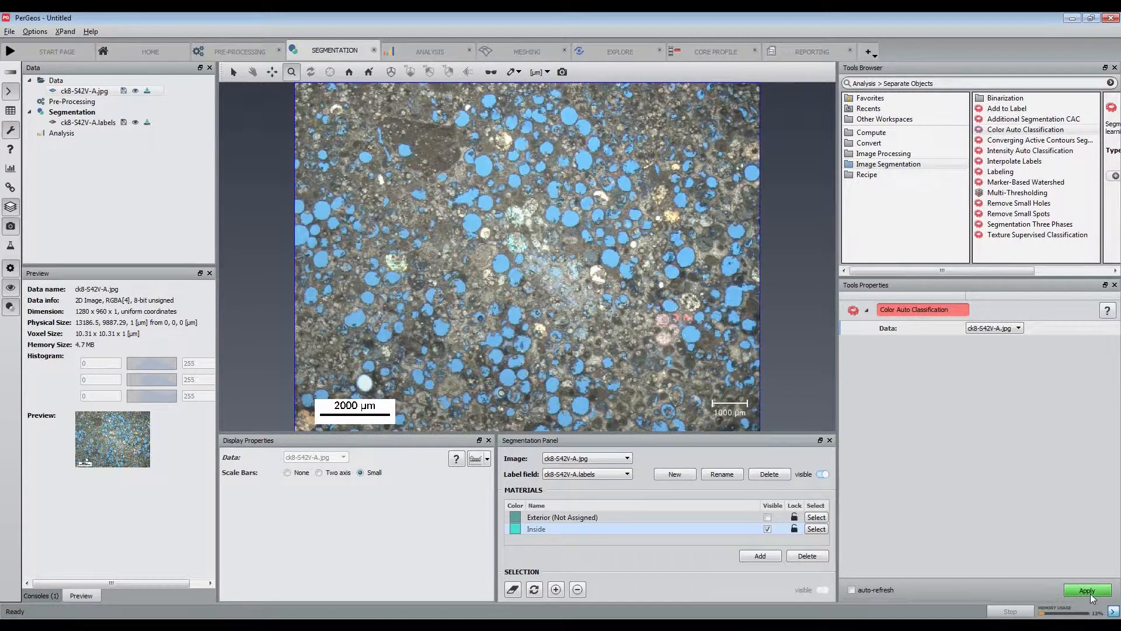
click(1086, 590)
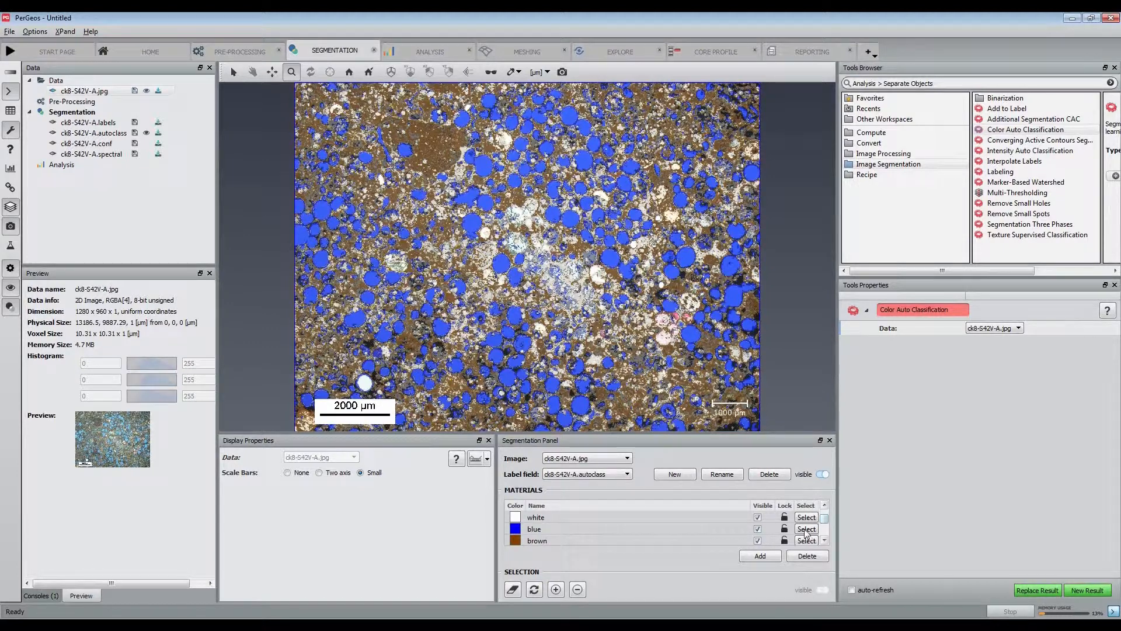
click(806, 528)
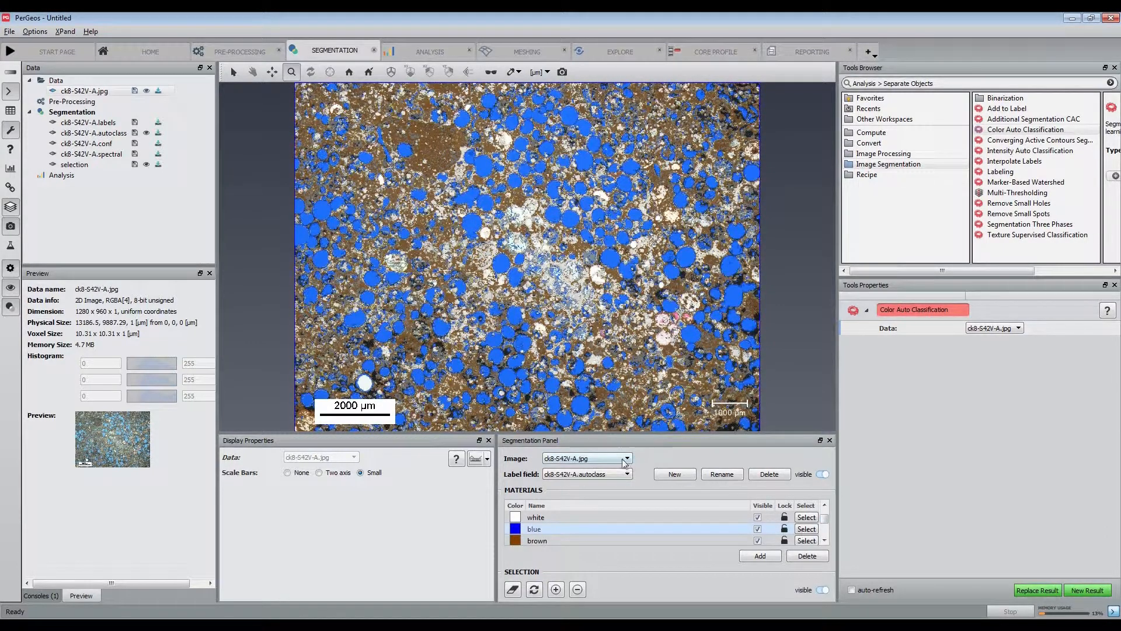
click(626, 472)
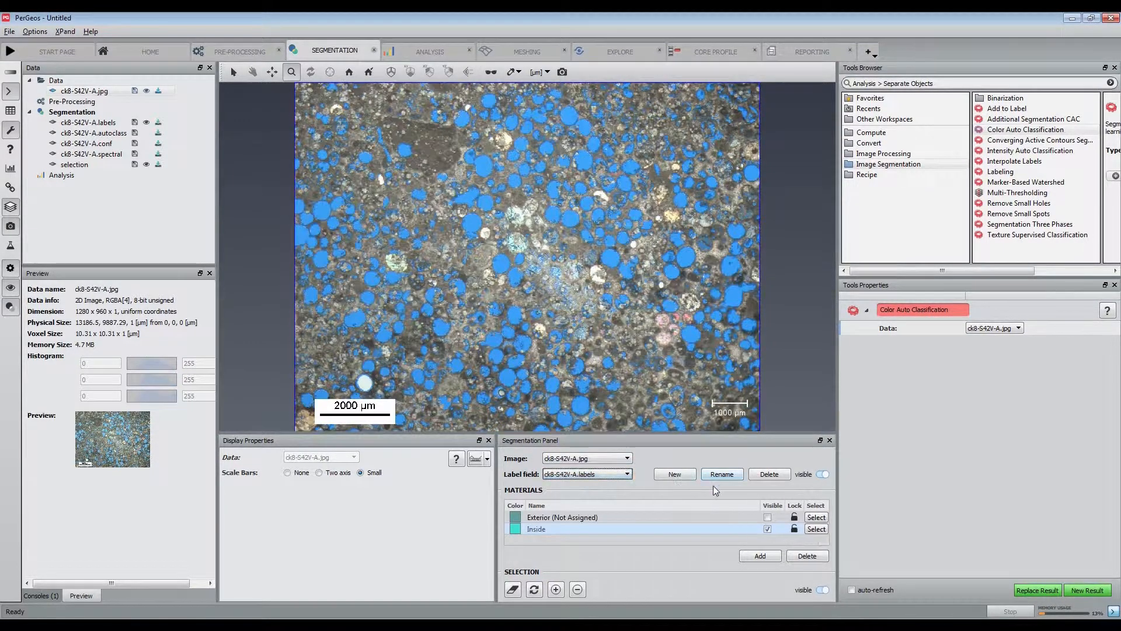
Fill holes in the blue selection and erode it (XY planes, size 3) into the Inside material.
text(fill)
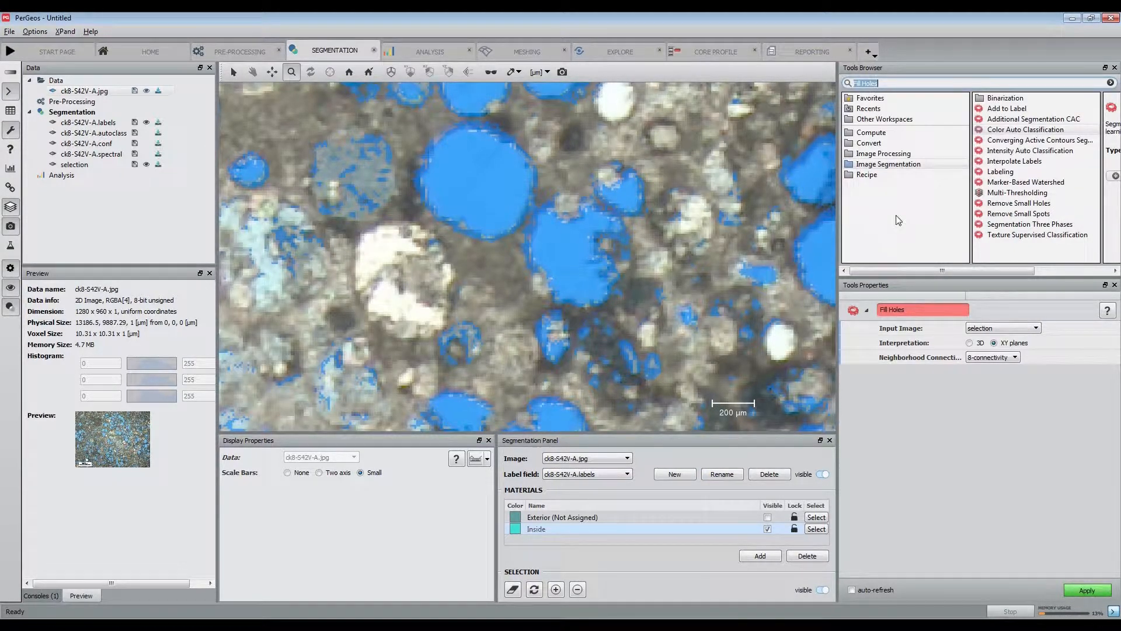
click(1087, 589)
text(Erosion)
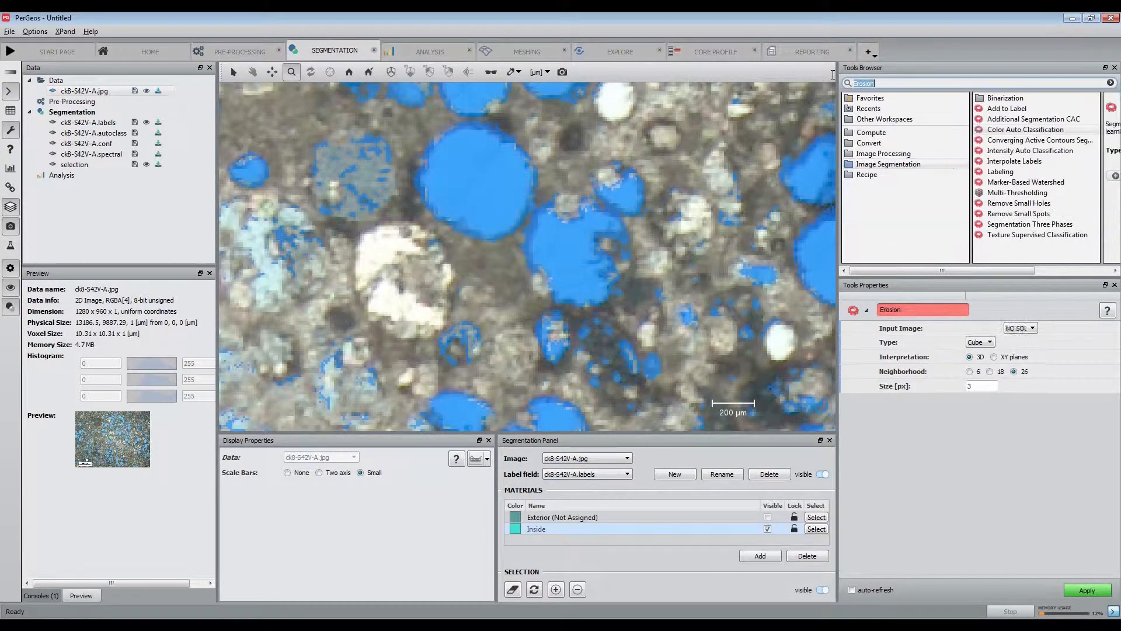
click(992, 358)
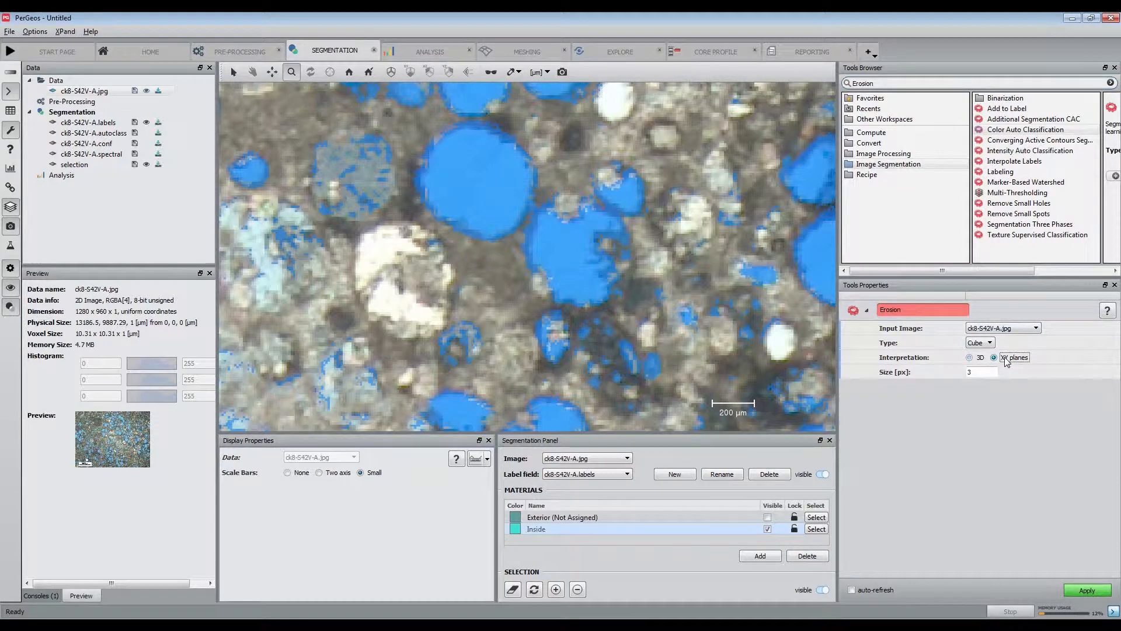
click(1031, 327)
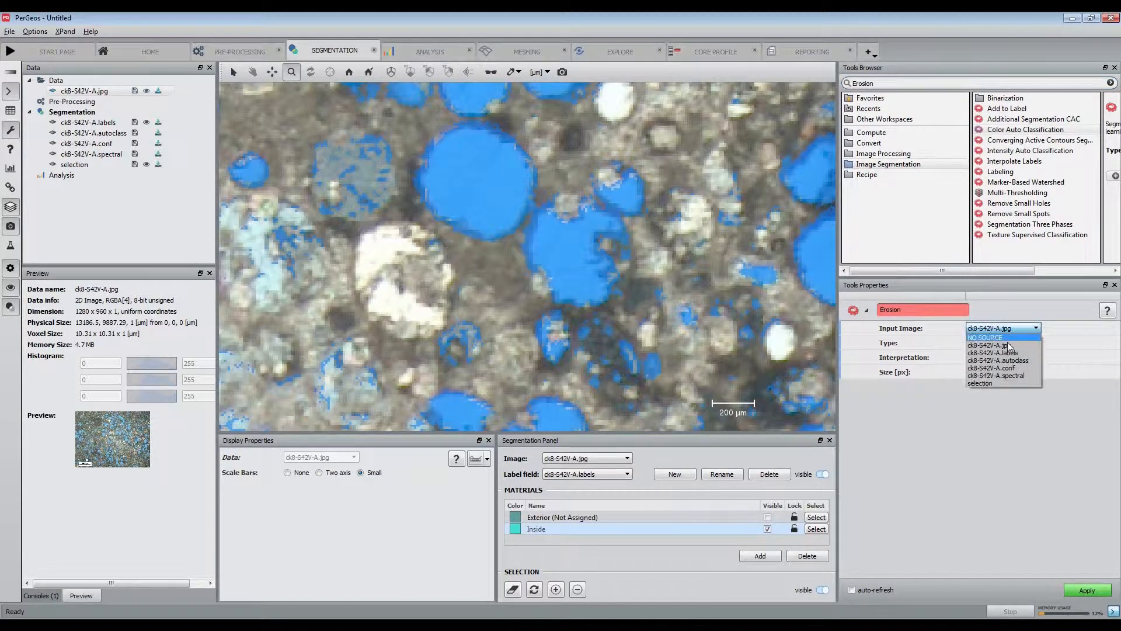
click(978, 383)
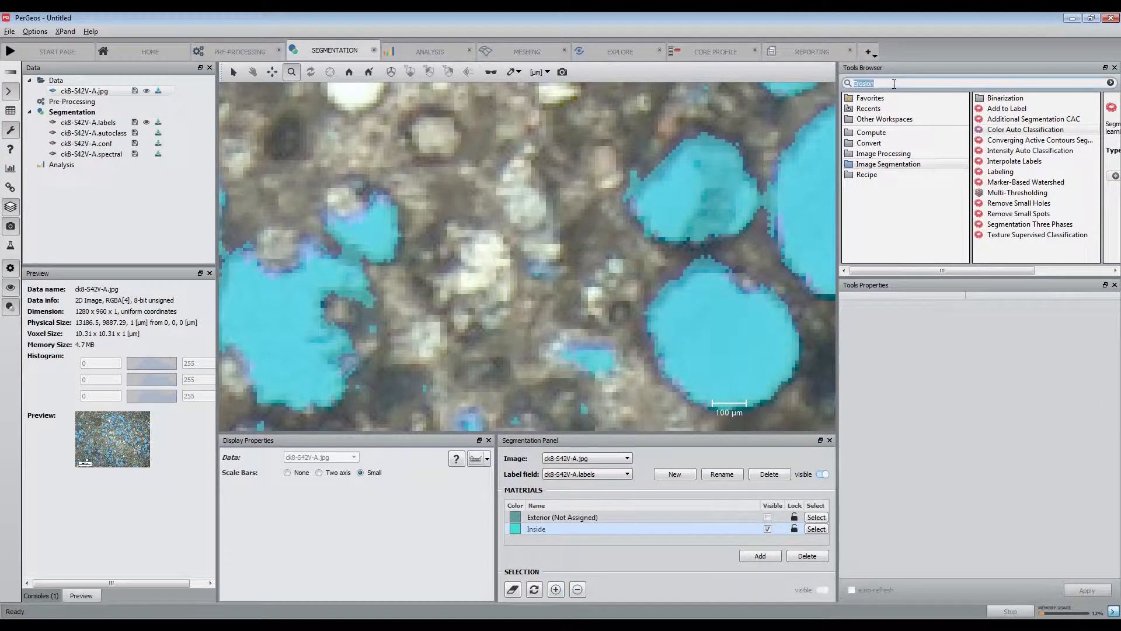
Run Separate Objects on the labels field to produce a new separate label field.
text(separ)
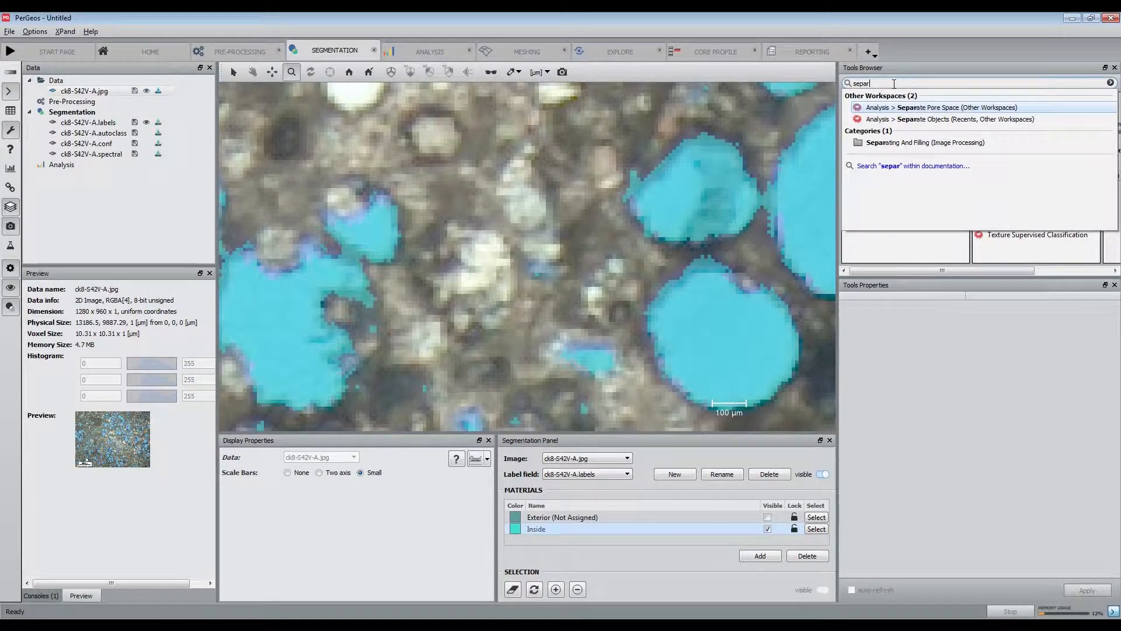
click(951, 119)
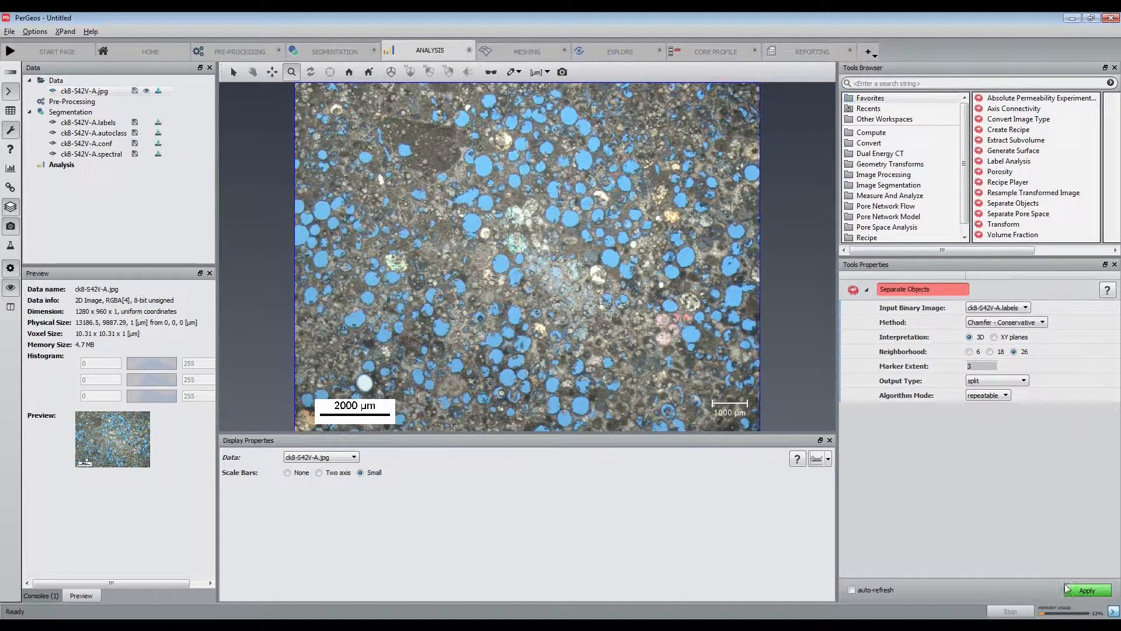
click(1087, 590)
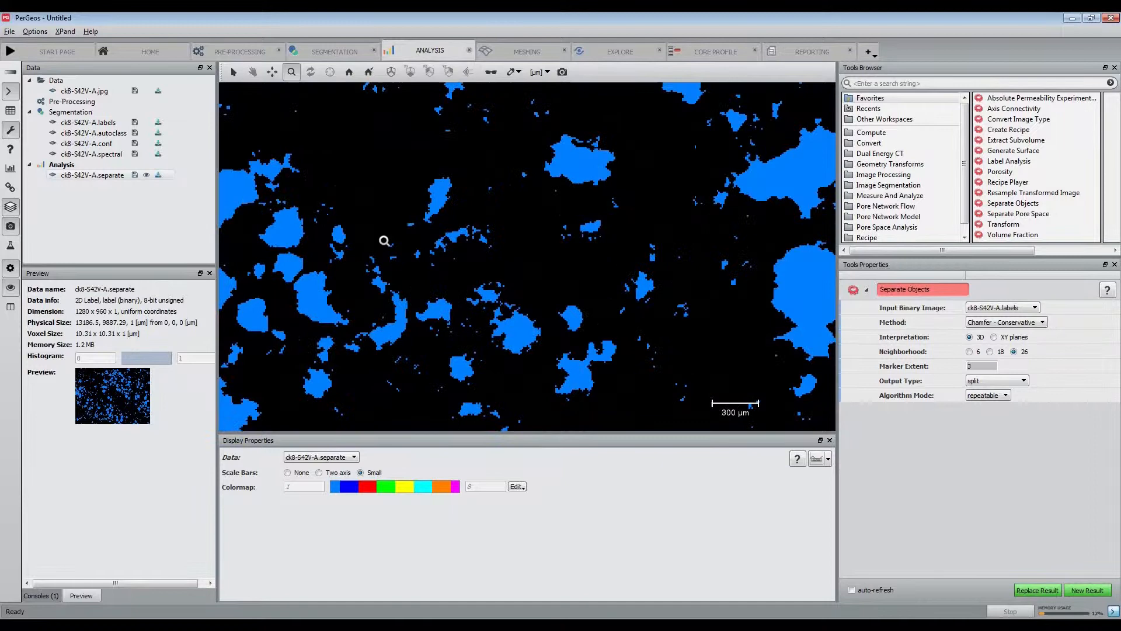
scroll(down, 3)
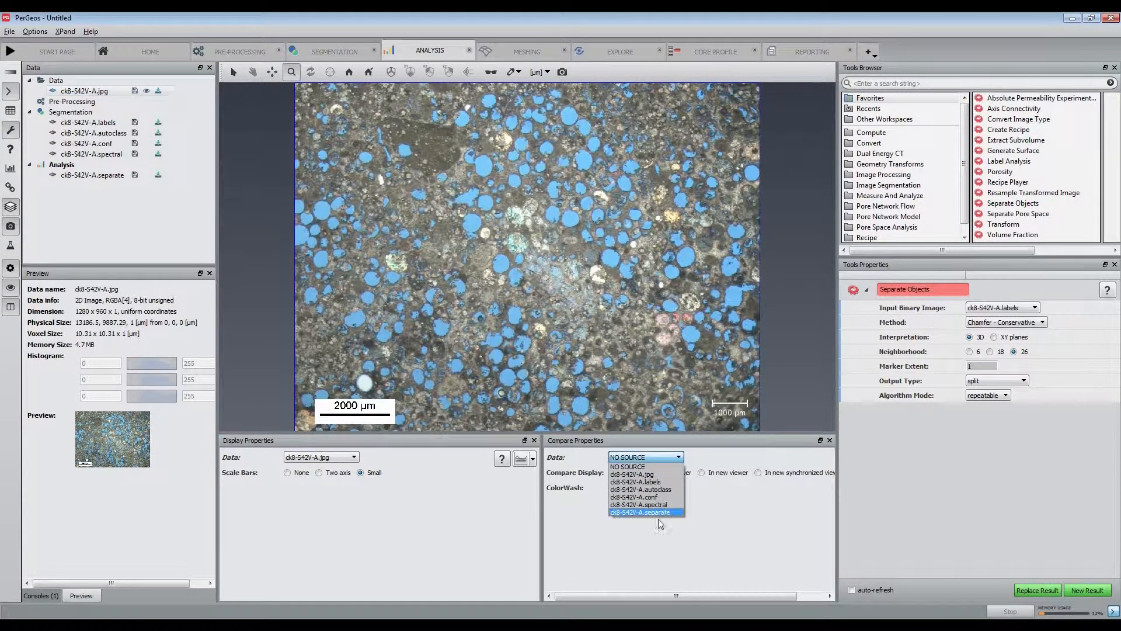
Blend the separated result over the thin section as BlueGrains and show Measure And Analyze tools.
click(639, 512)
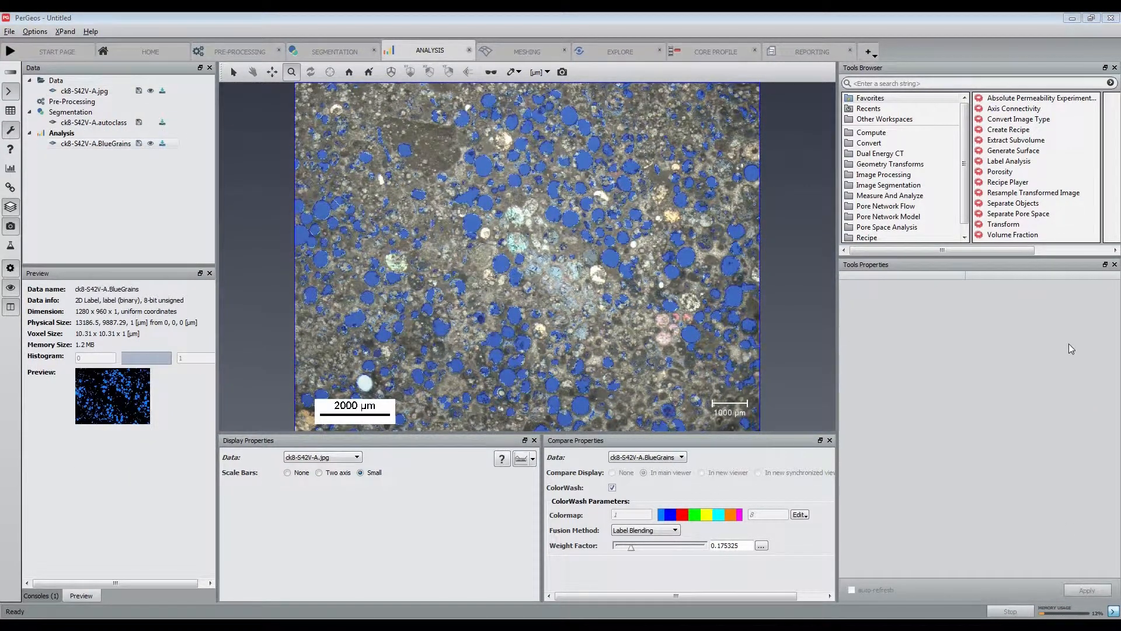
click(889, 195)
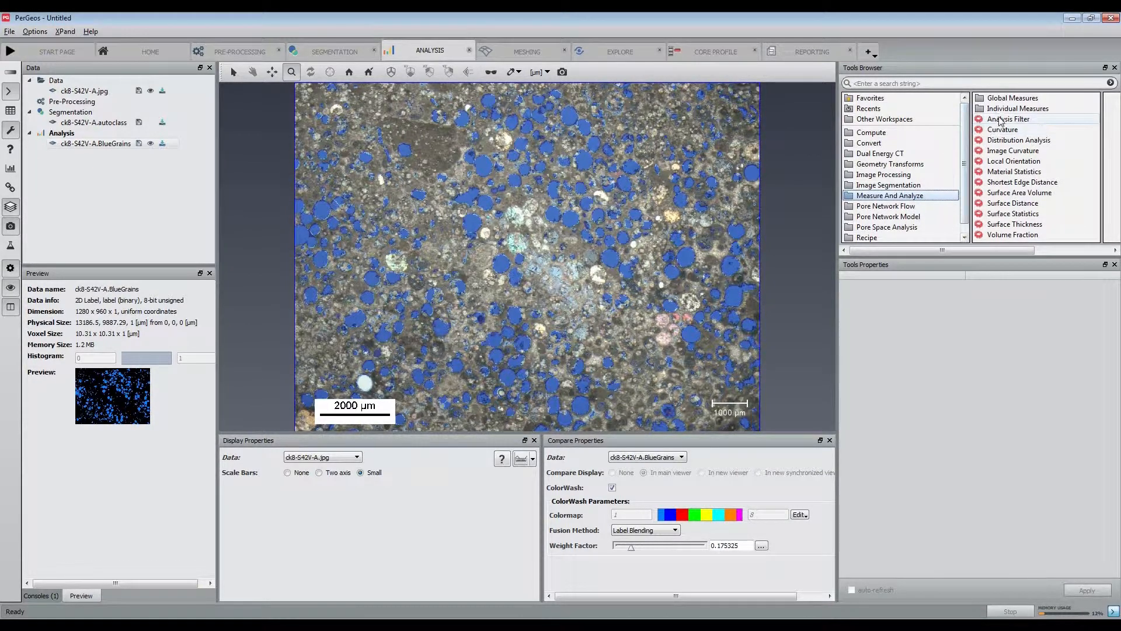
Run Label Analysis on BlueGrains, producing a measurement table of 2294 grains.
click(1016, 107)
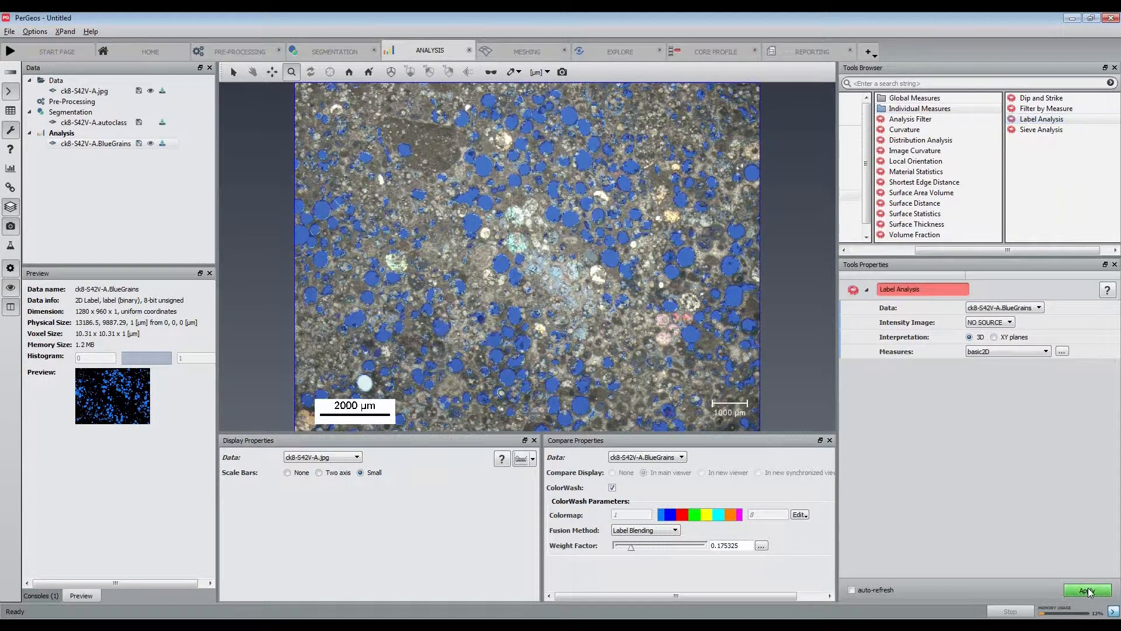
click(1088, 589)
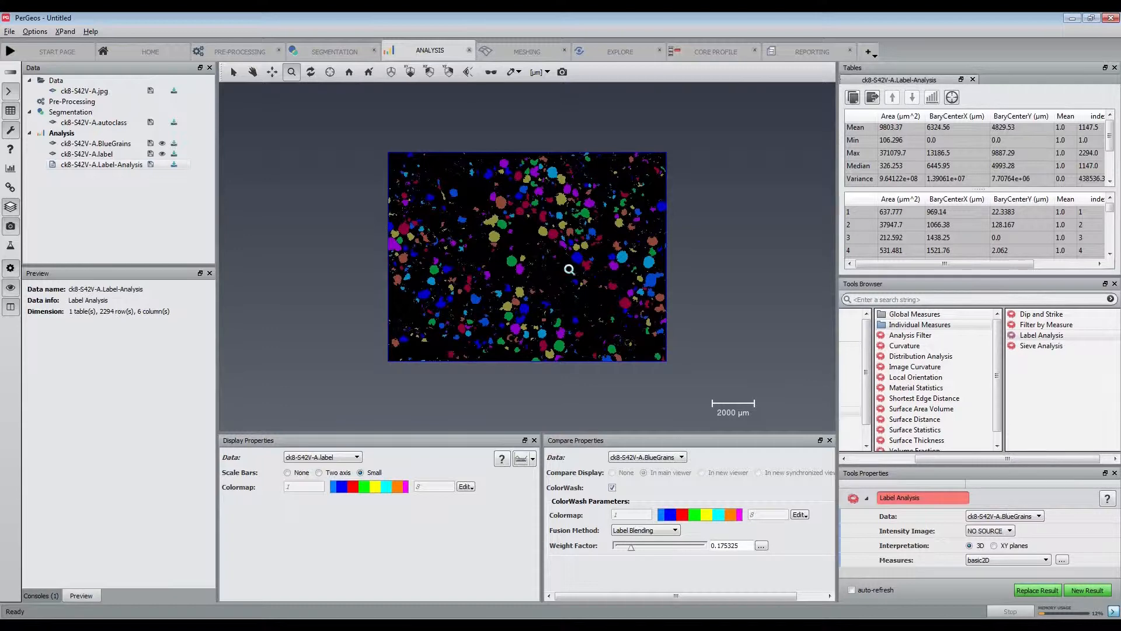
scroll(up, 3)
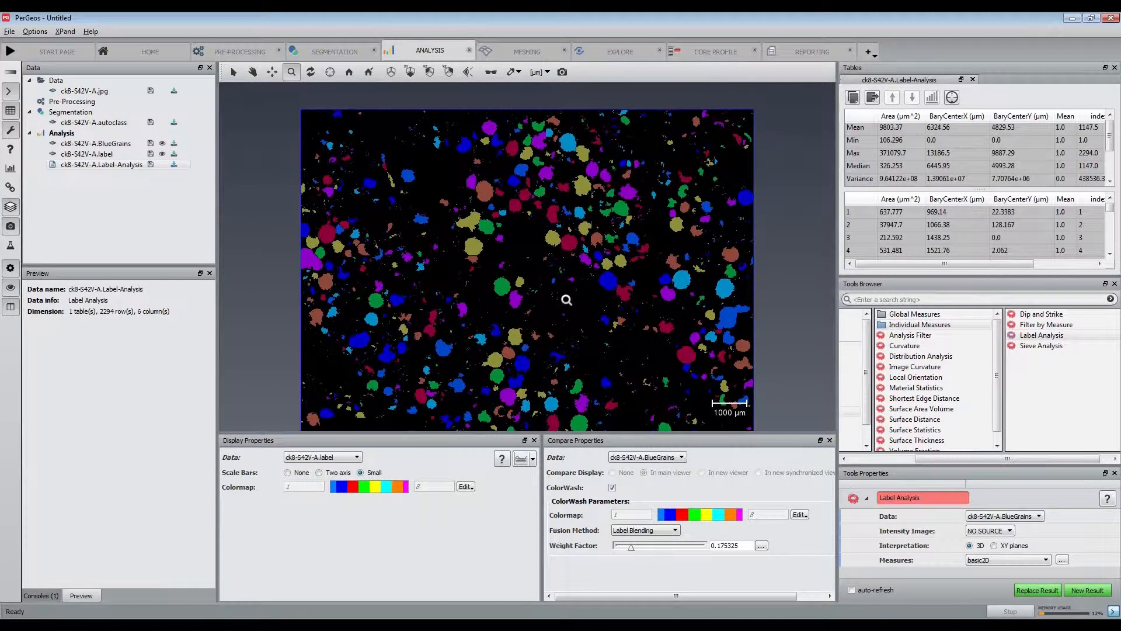
Overlay the coloured label field on the thin-section jpg with Weighted Sum fusion.
click(85, 92)
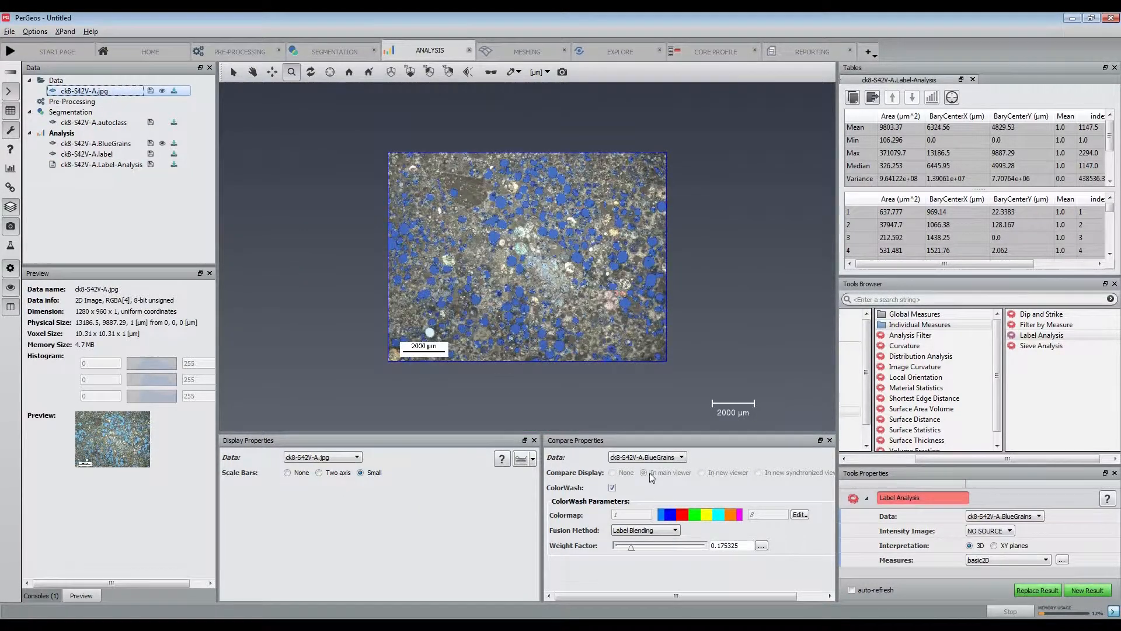
click(643, 457)
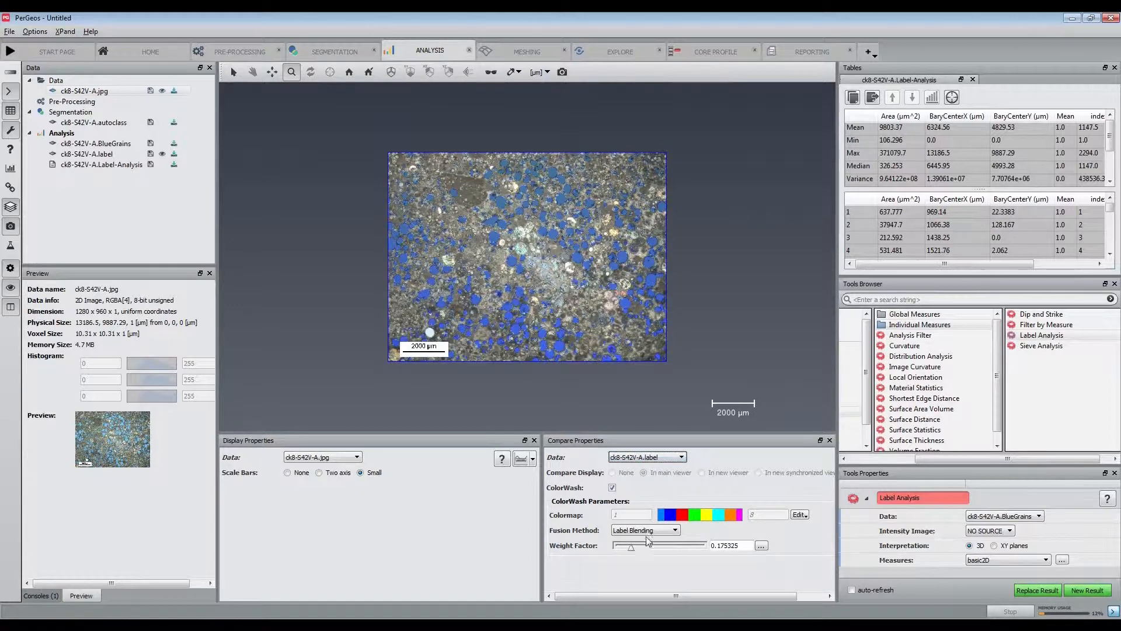
click(642, 530)
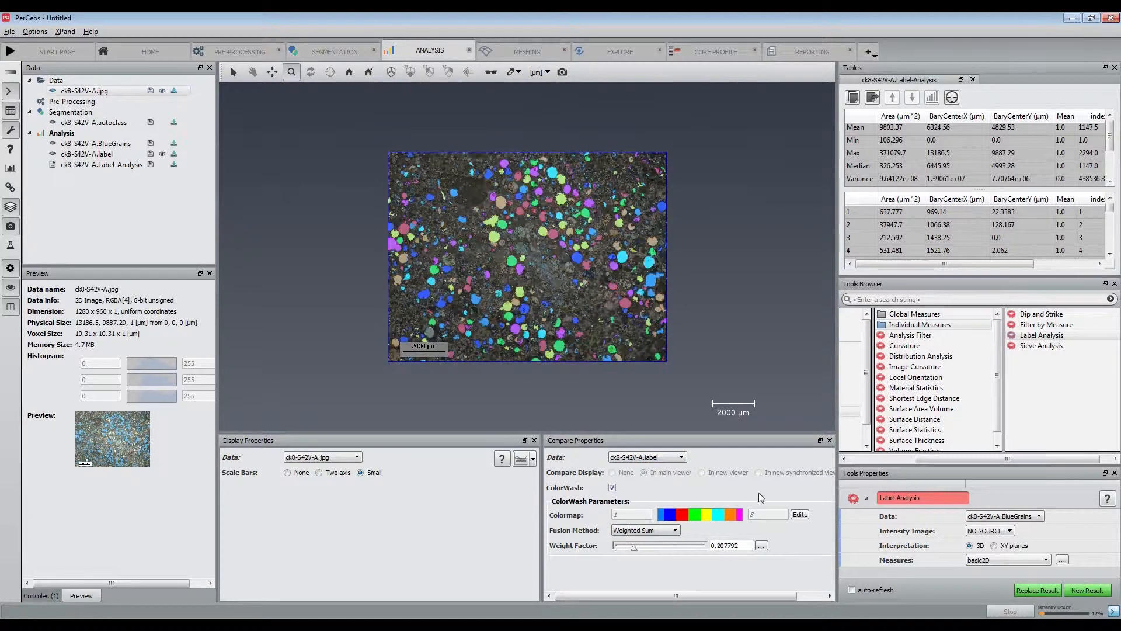